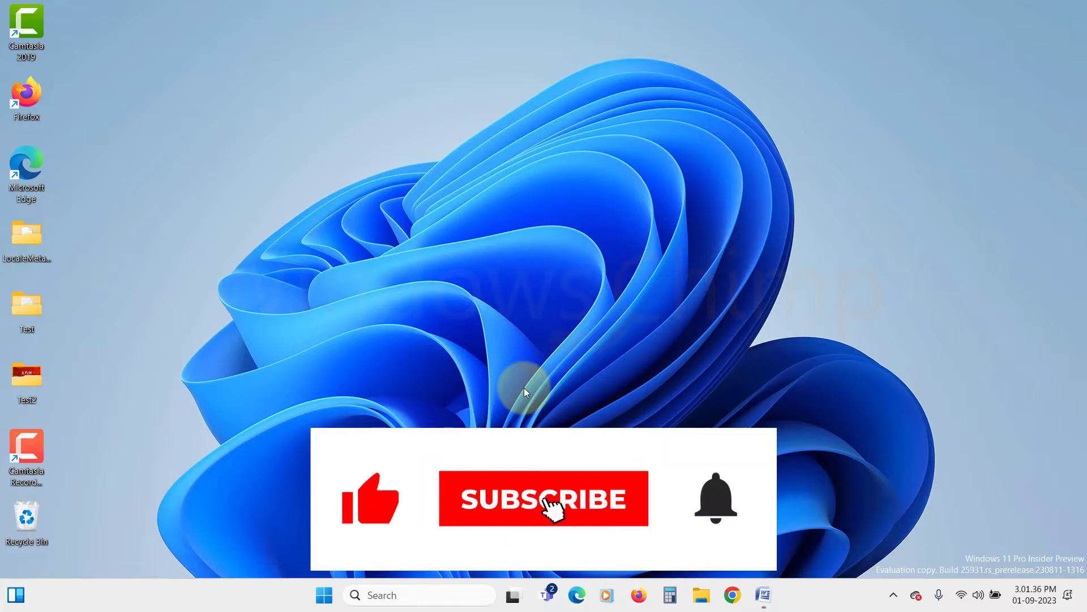
Restart the computer from the Start menu power options.
click(549, 507)
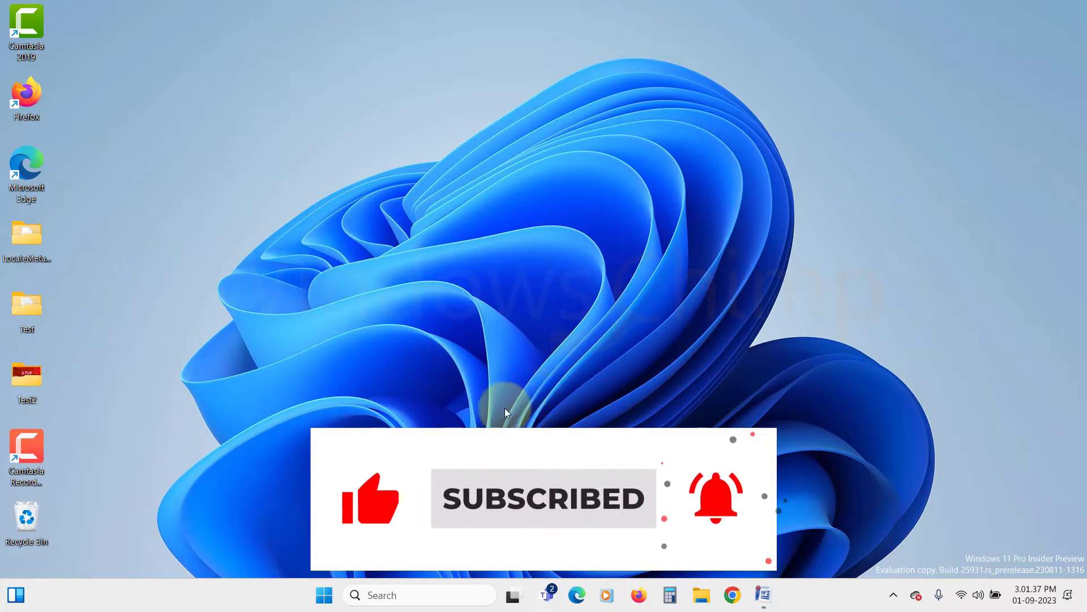
click(324, 594)
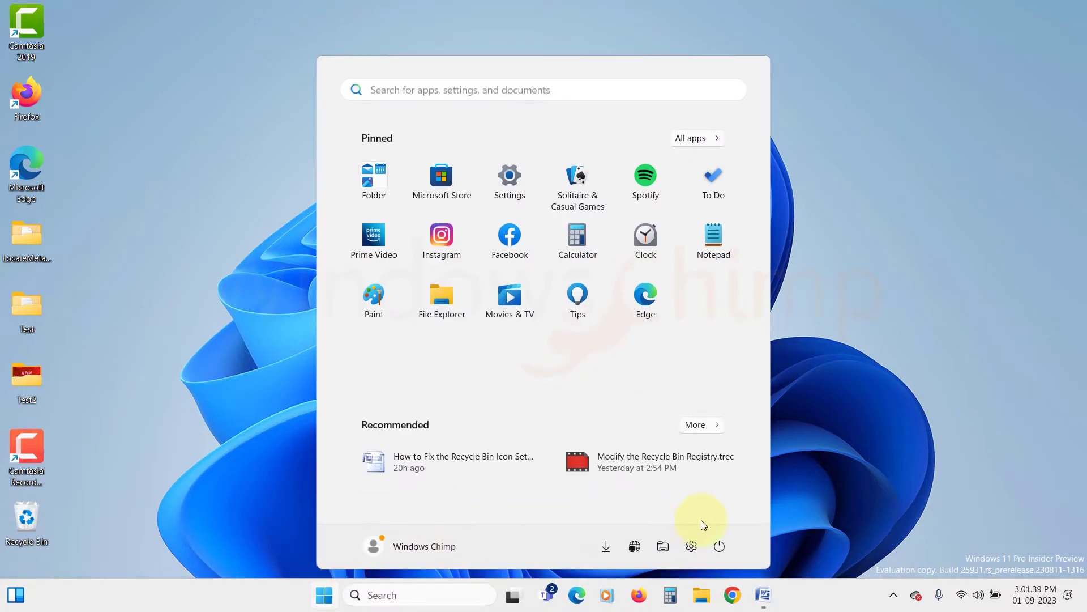
click(718, 546)
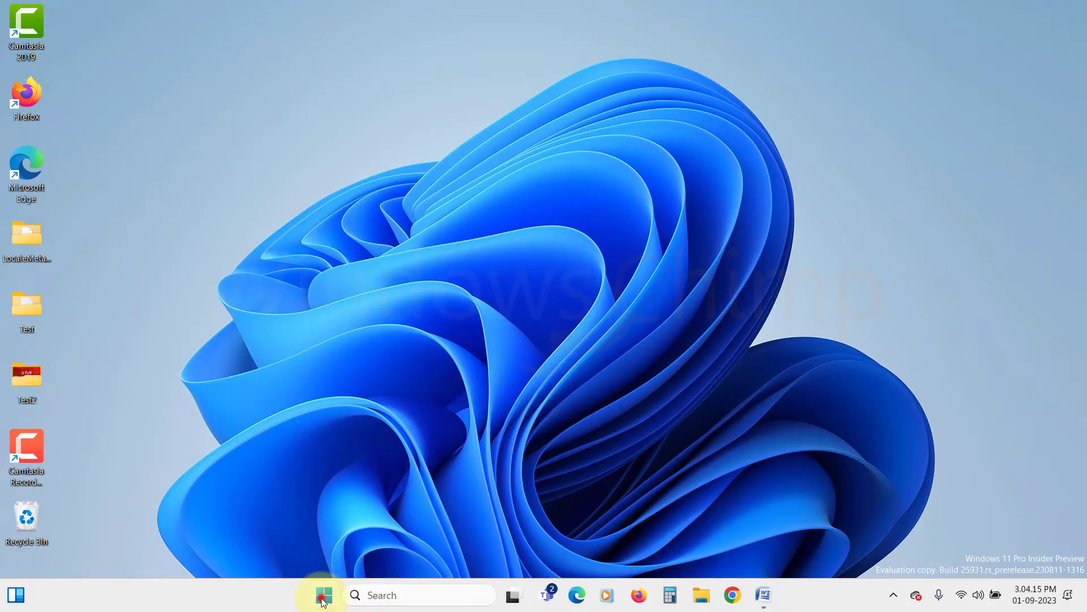
Check in Settings > Accounts that the signed-in account is an Administrator, then close Settings.
click(324, 595)
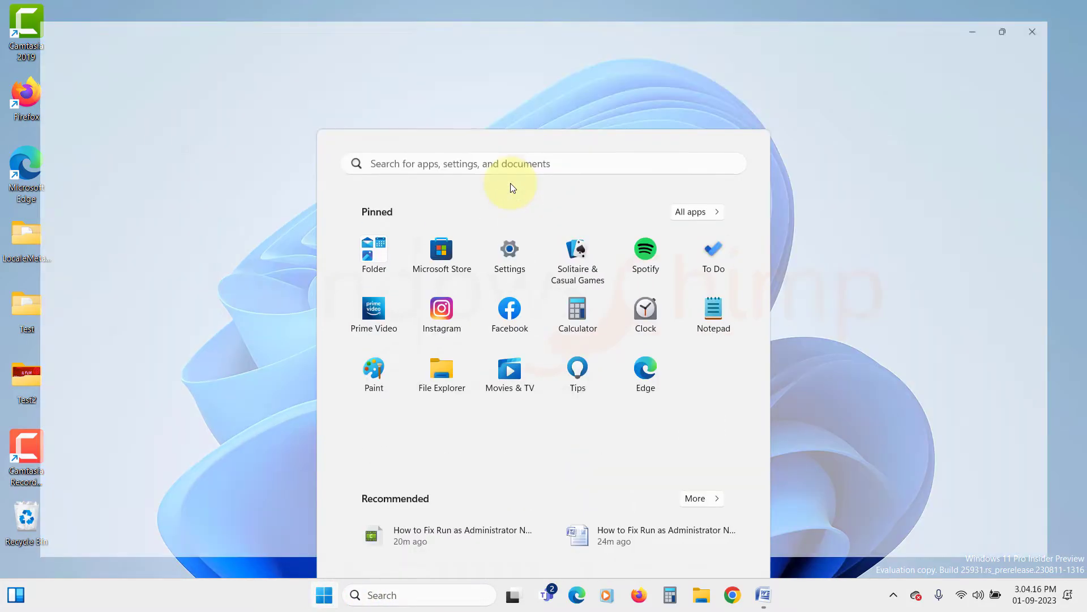
click(509, 248)
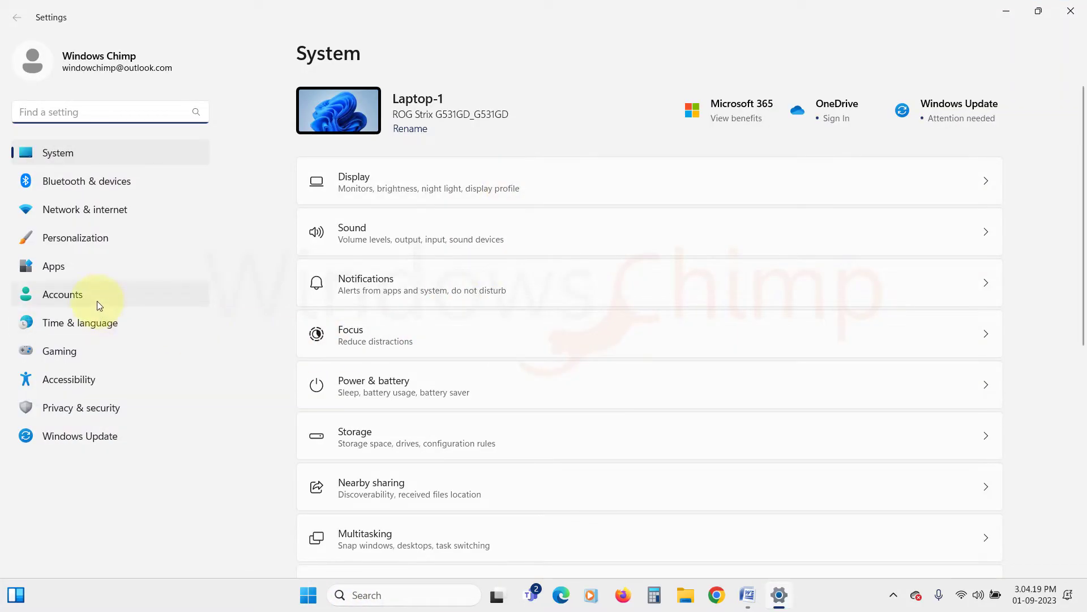
click(62, 295)
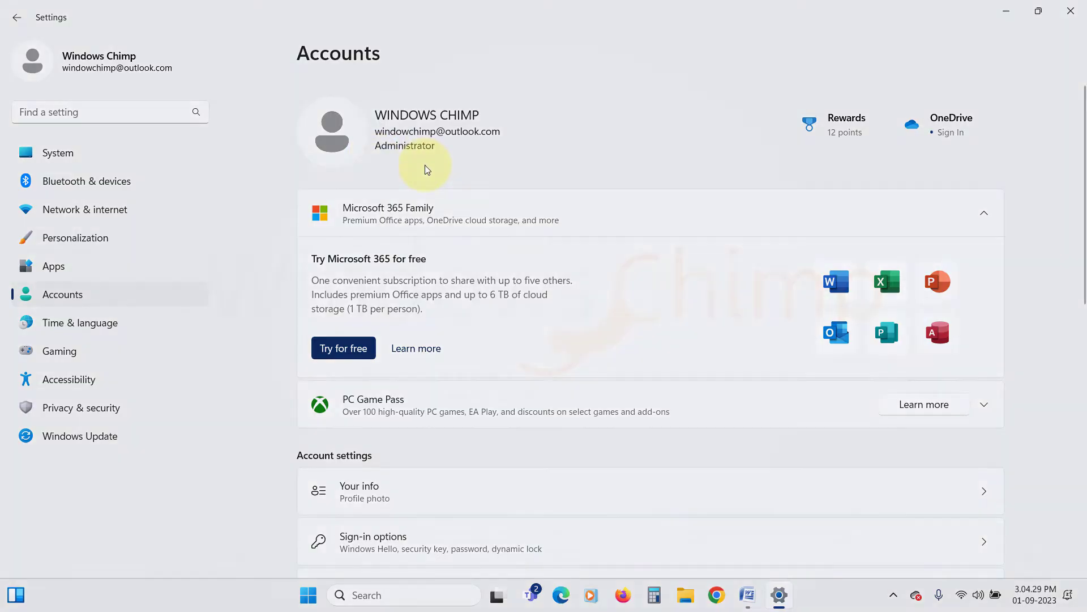
click(1069, 10)
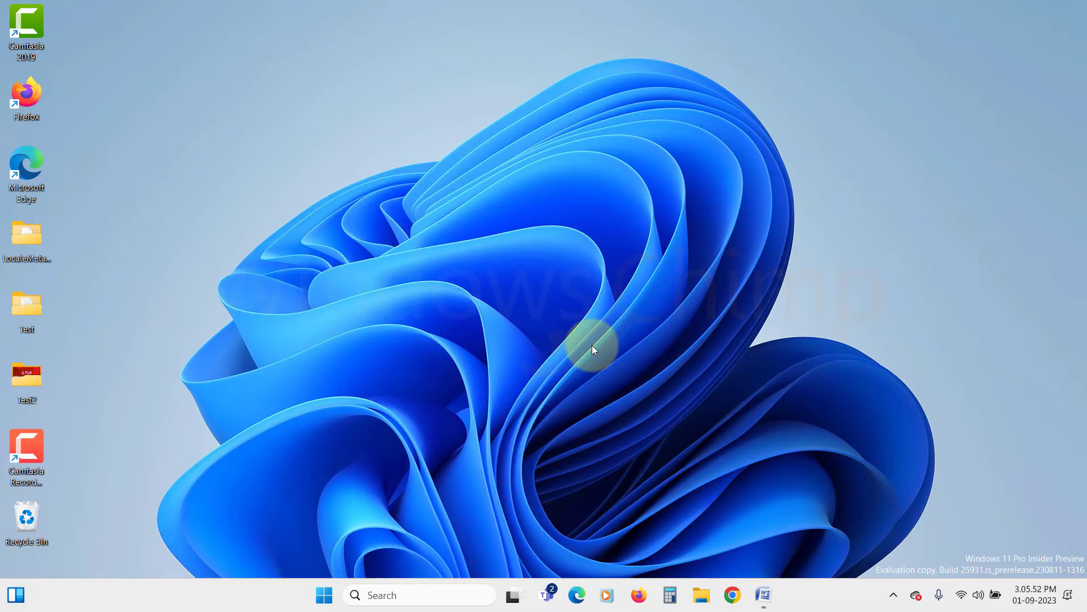
mouse_move(510, 480)
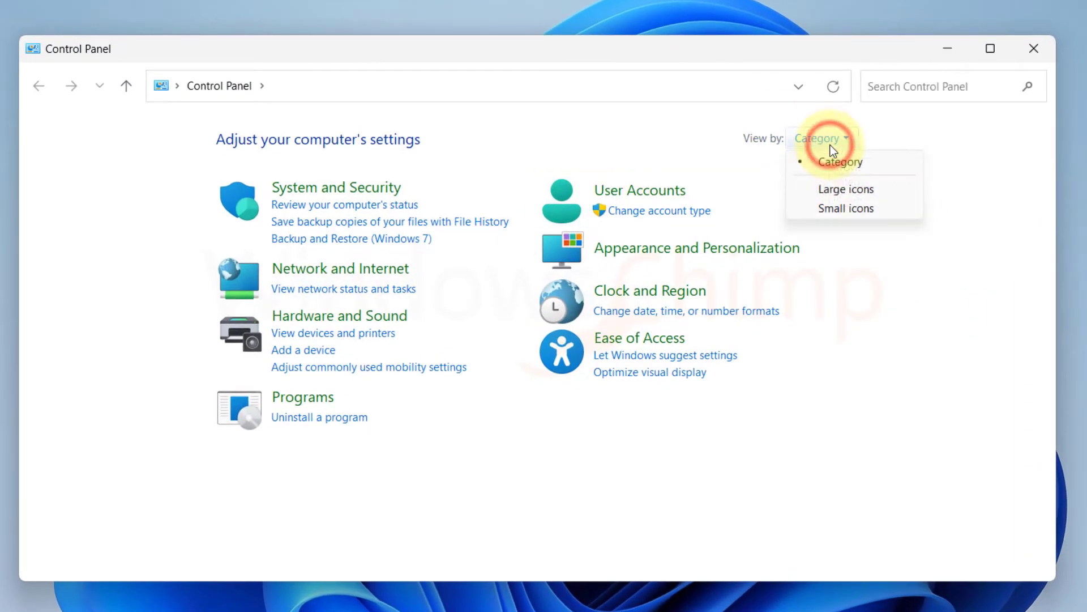
Switch Control Panel to Large icons view to reach User Accounts.
click(846, 189)
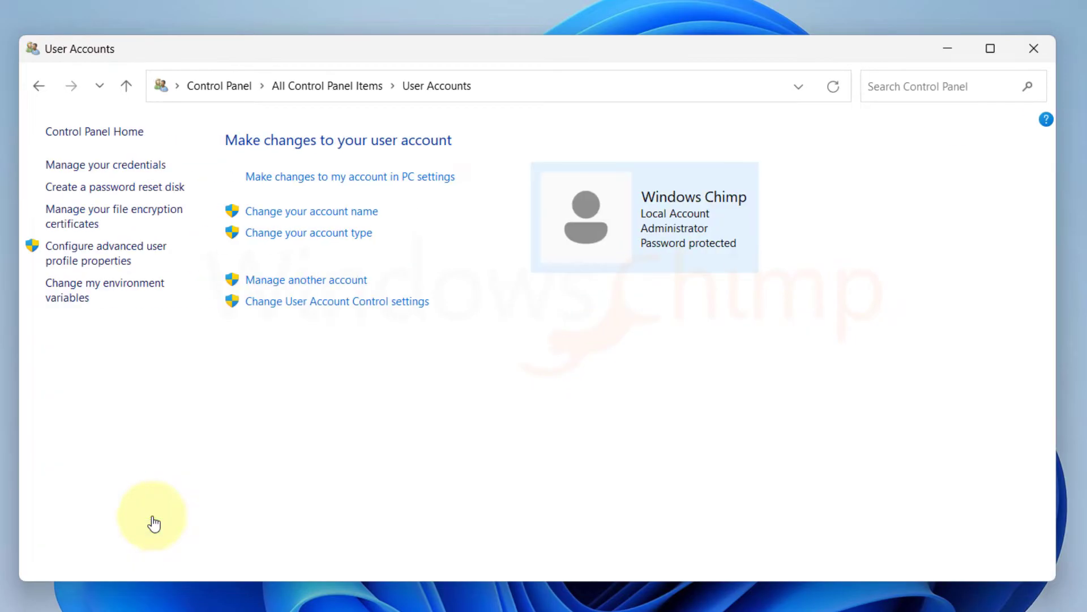
mouse_move(396, 319)
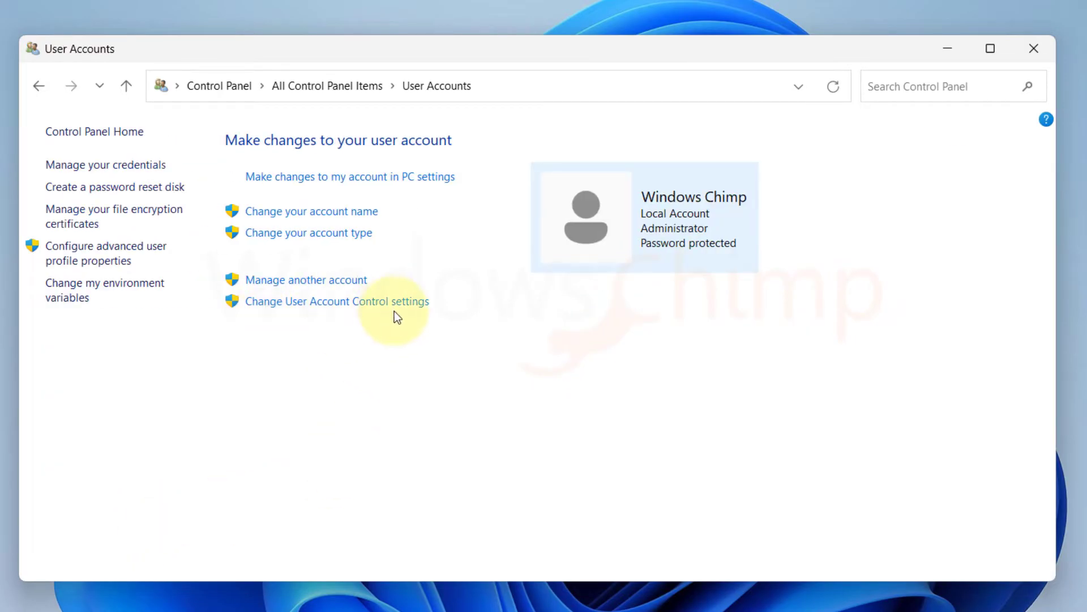
Lower the UAC slider from always notify to the default level and confirm with OK.
click(336, 301)
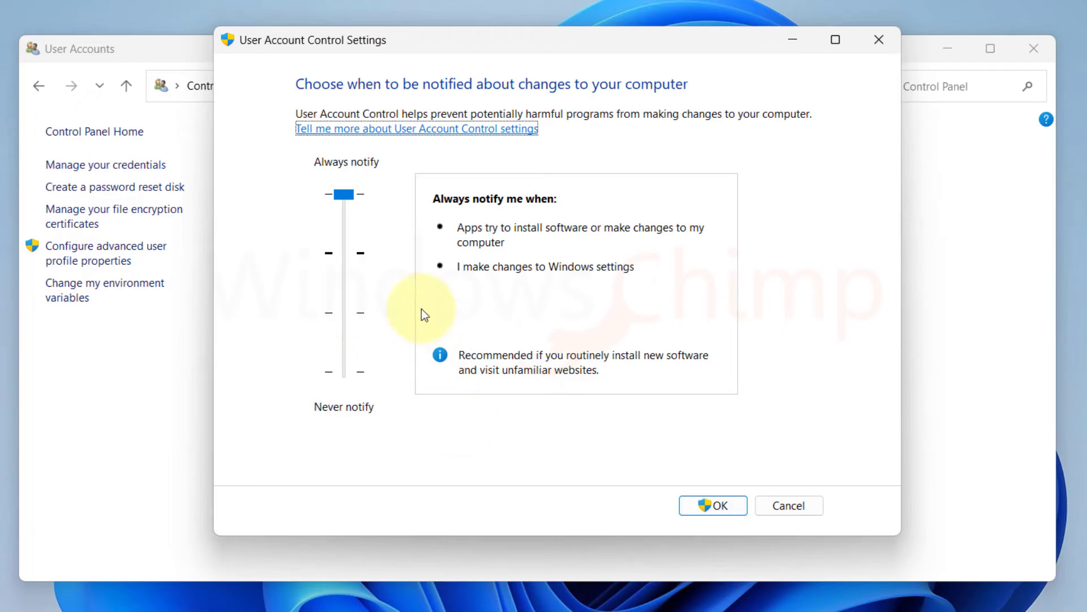
drag(346, 193, 341, 192)
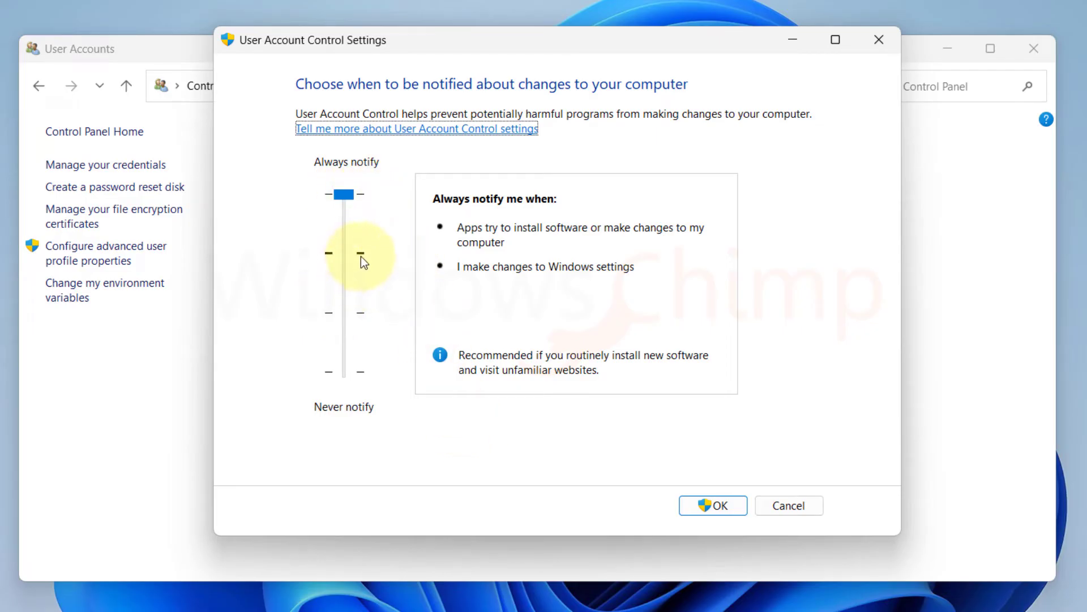
drag(343, 194, 344, 253)
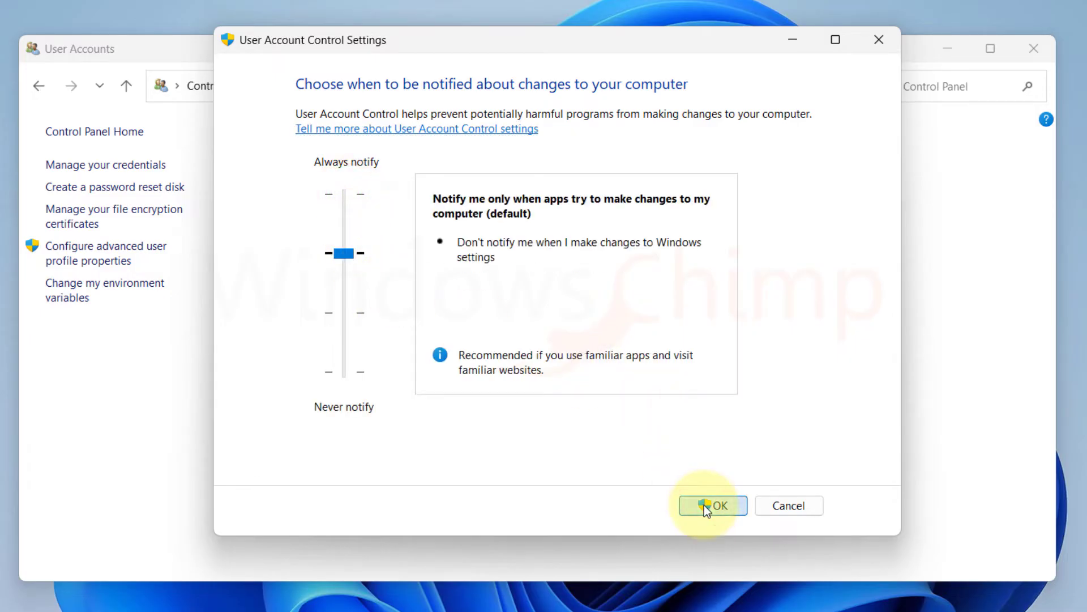
click(714, 505)
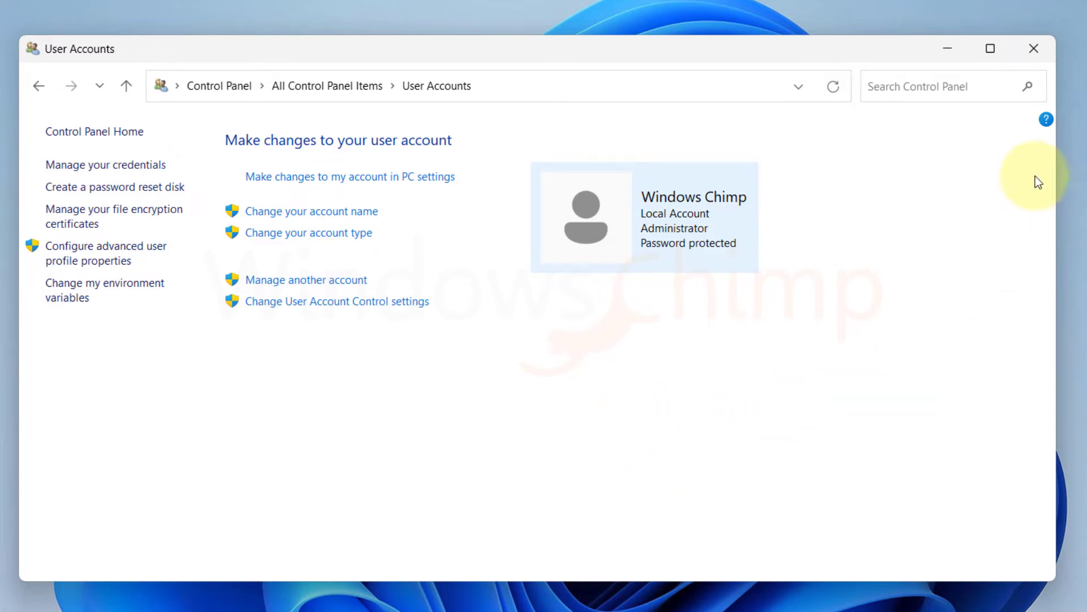
Close the User Accounts window and restart the computer from the Start menu.
click(1031, 47)
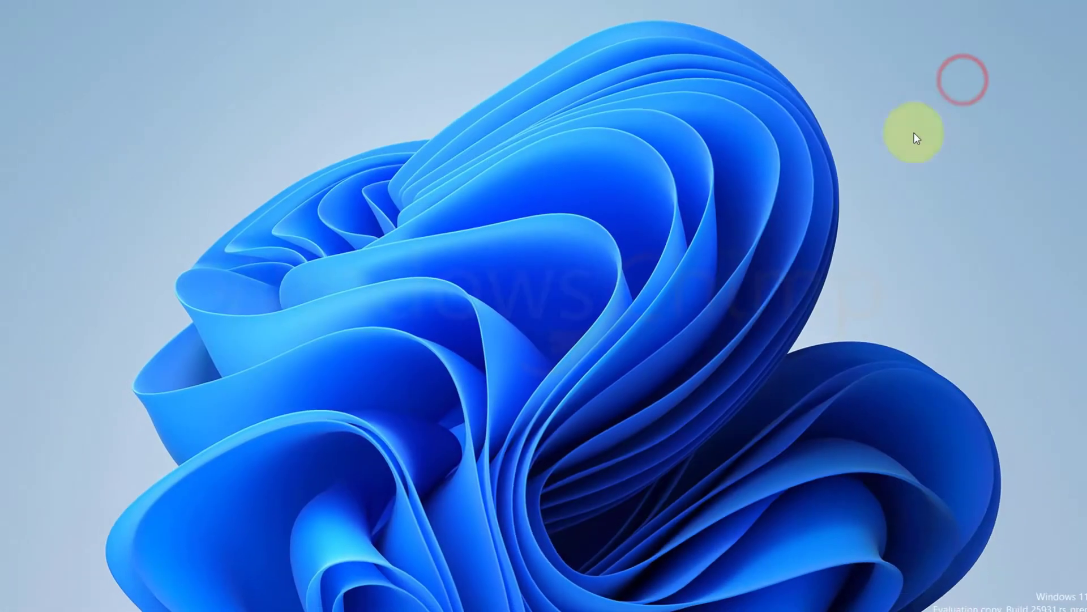
click(323, 595)
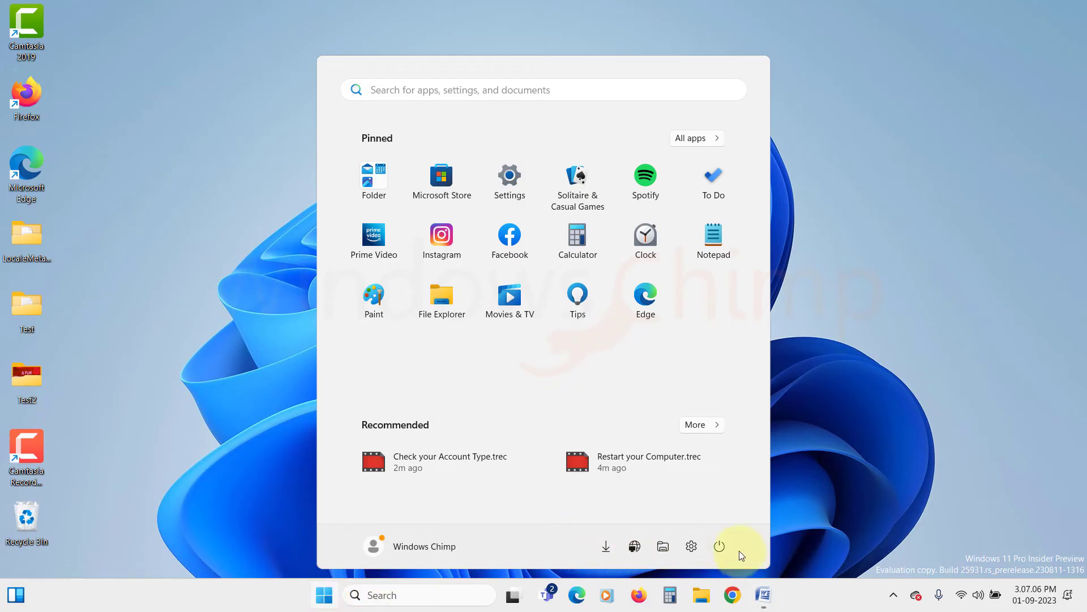
click(718, 546)
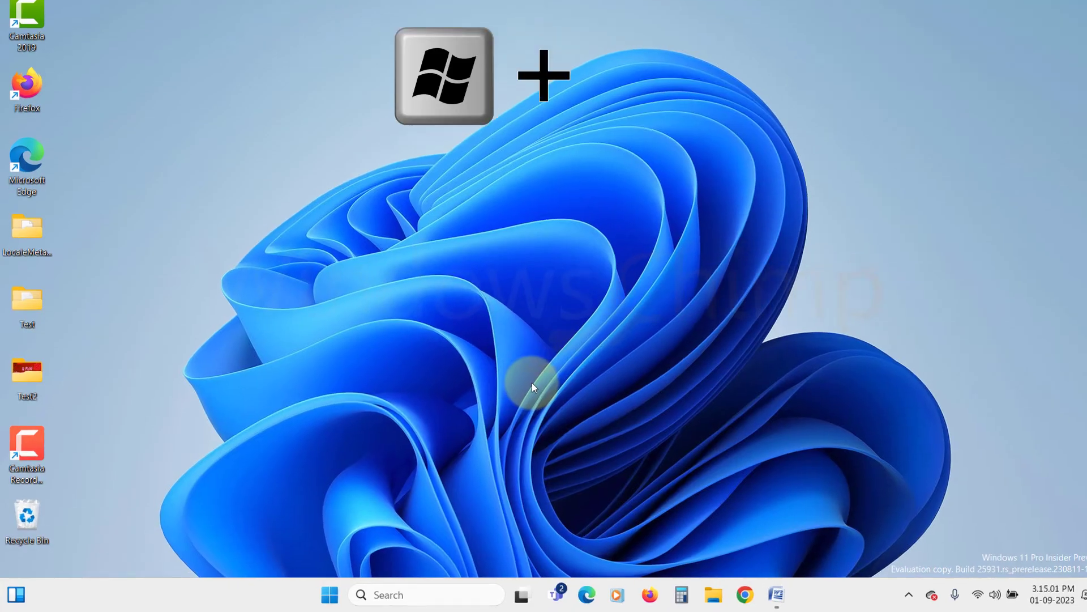
Launch regedit through Run and allow it elevation on the UAC prompt.
key(Win+R)
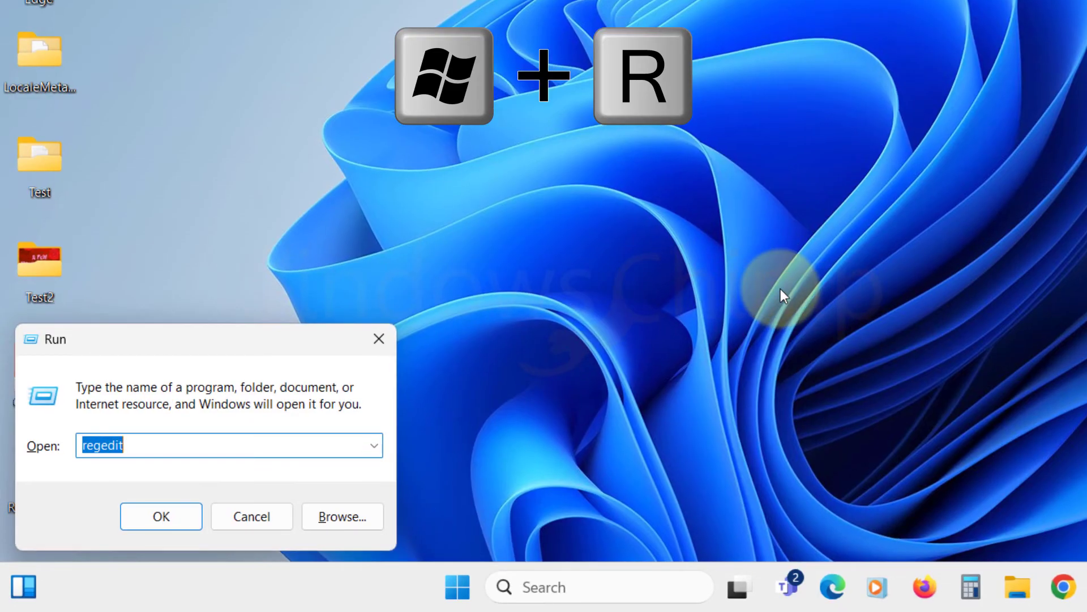
text(reg)
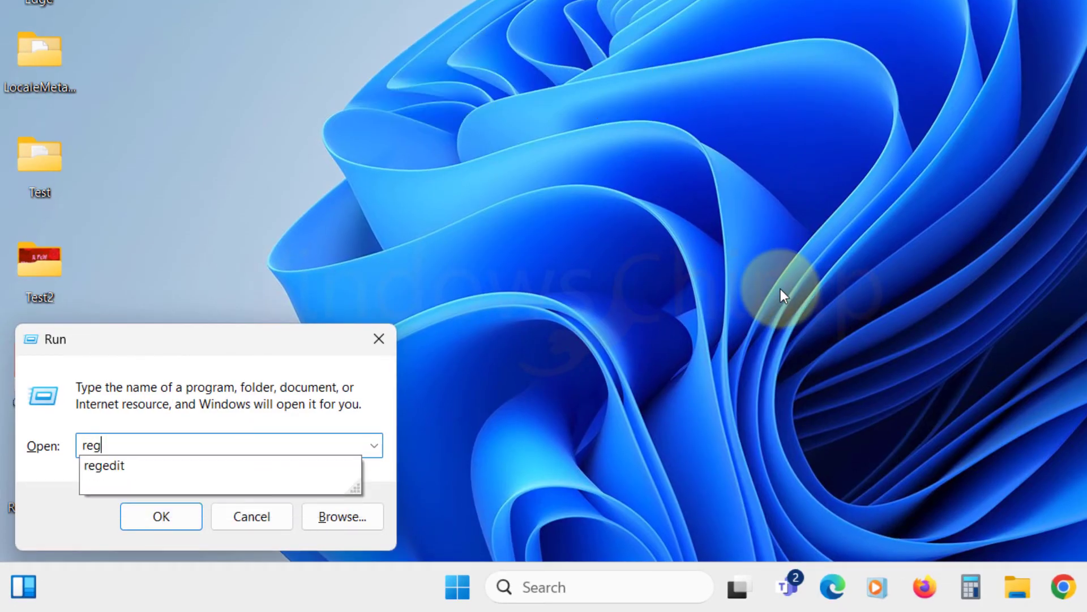
click(161, 516)
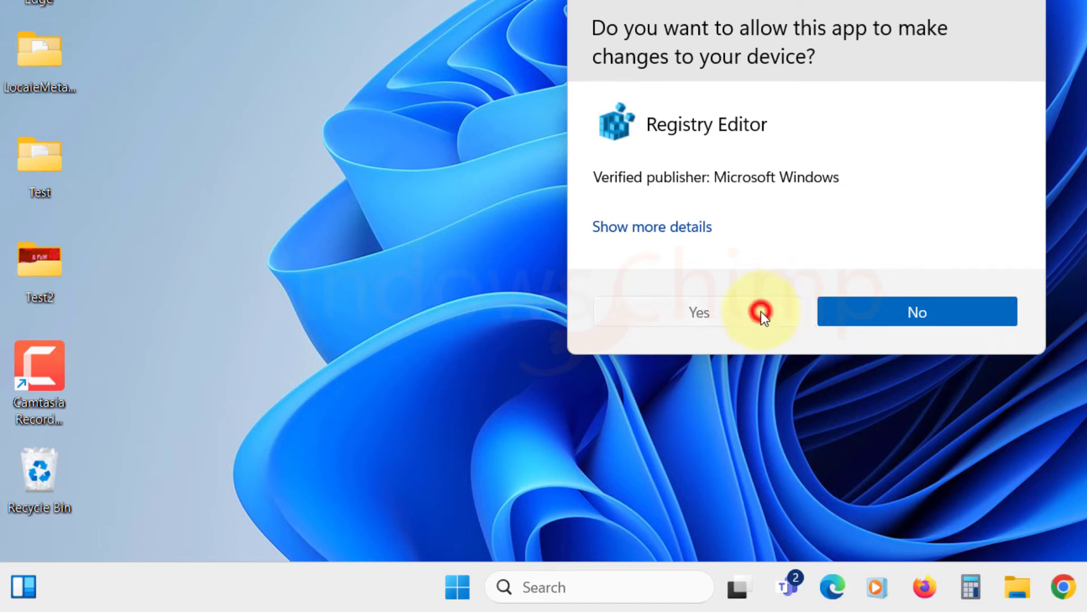
click(698, 312)
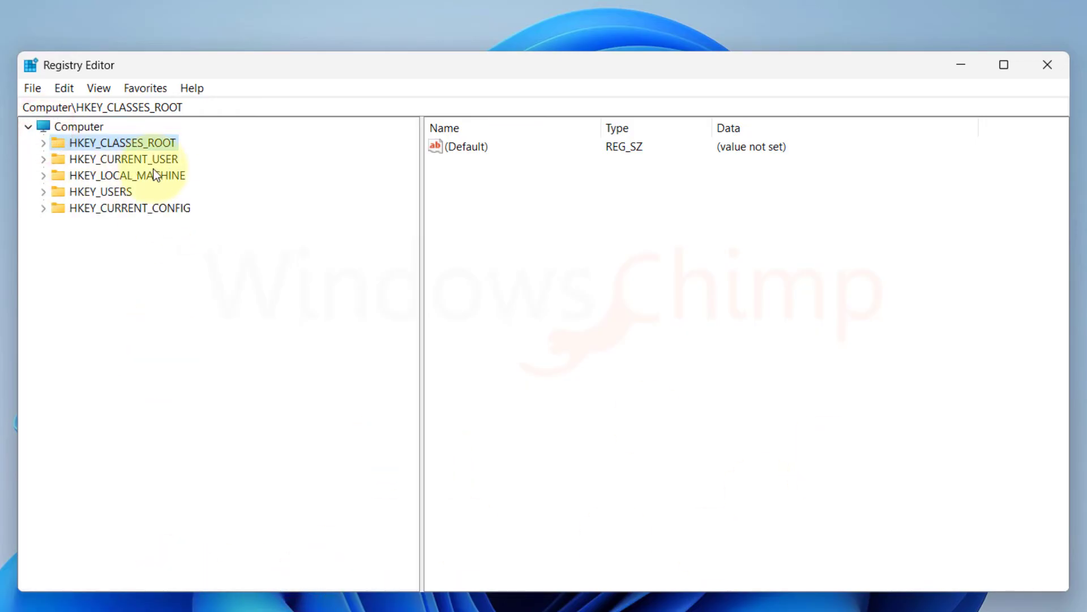
Browse to HKEY_CLASSES_ROOT\*\shellex\ContextMenuHandlers and right-click one of its handlers.
click(43, 142)
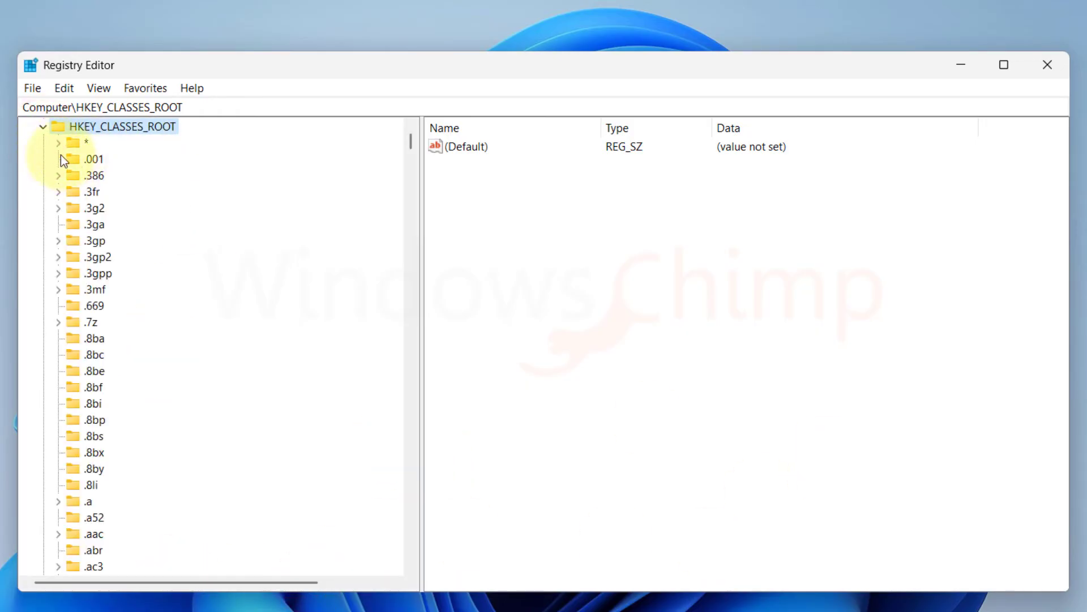
click(72, 208)
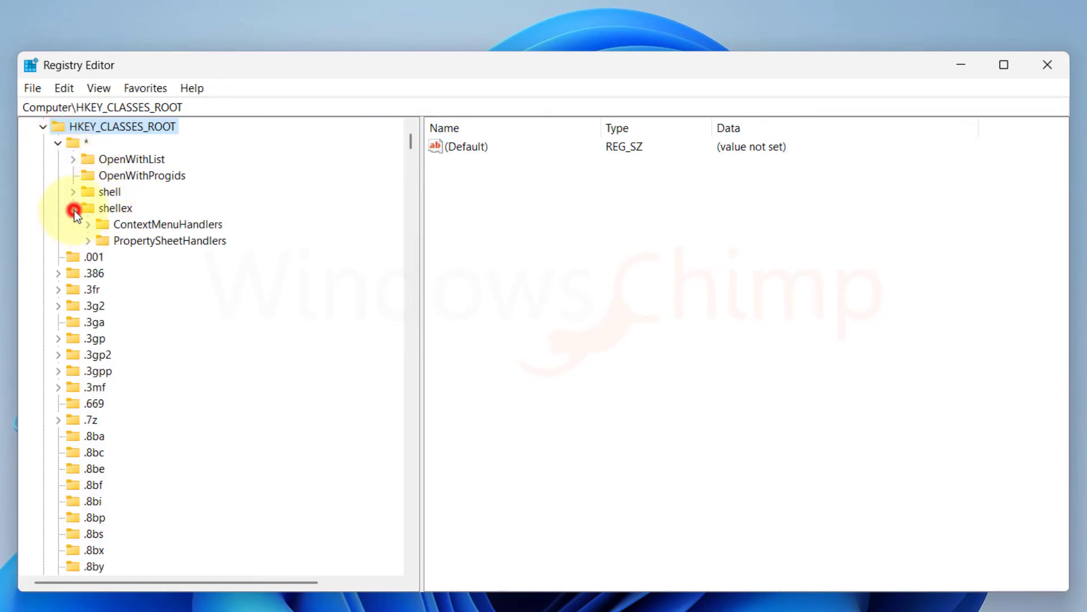
click(73, 208)
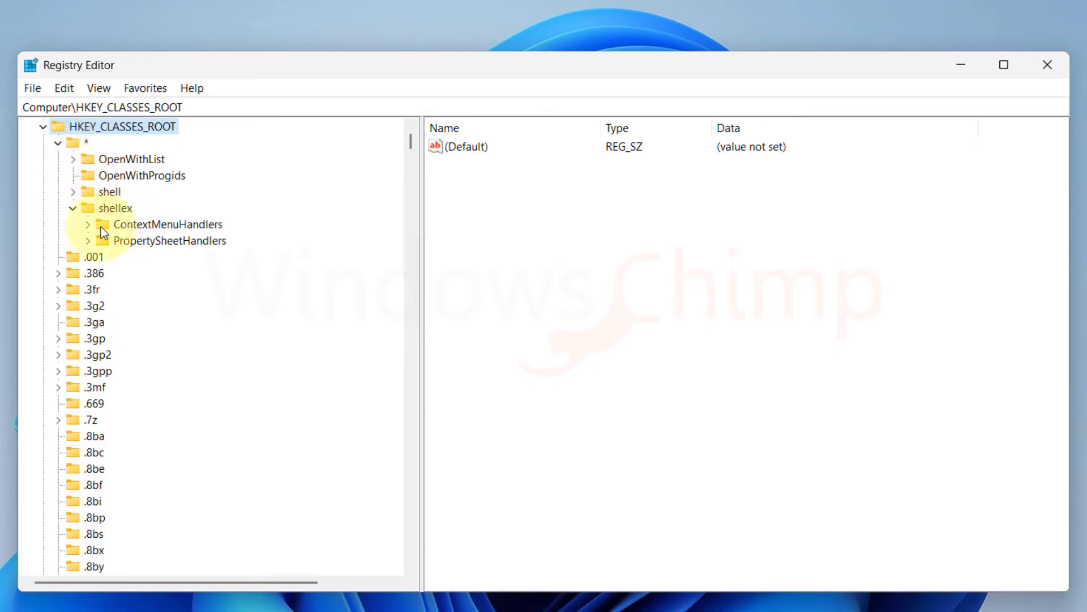
click(87, 224)
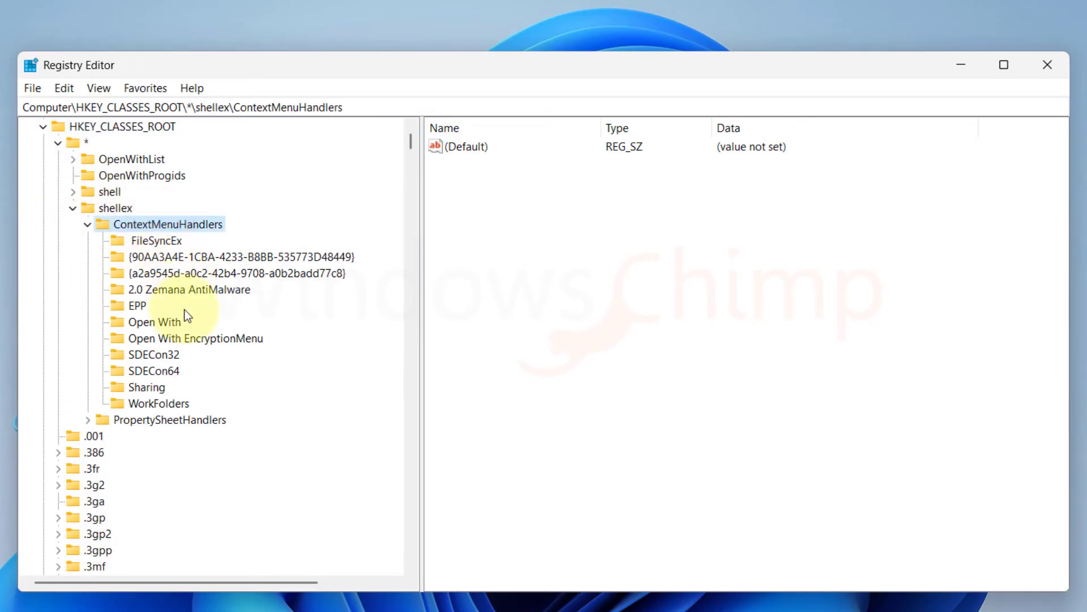
right_click(181, 290)
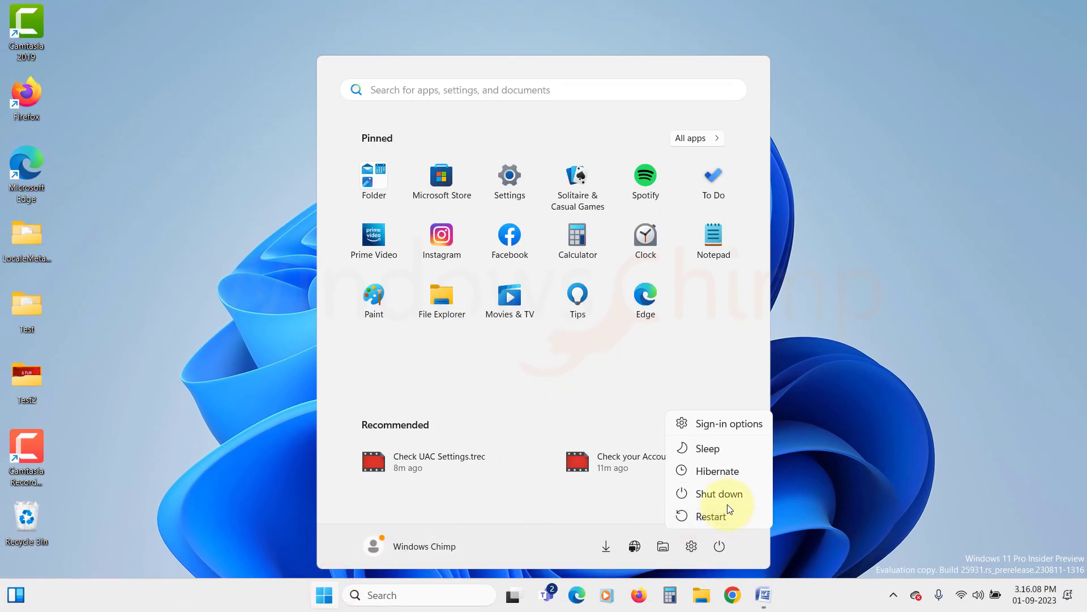
mouse_move(743, 523)
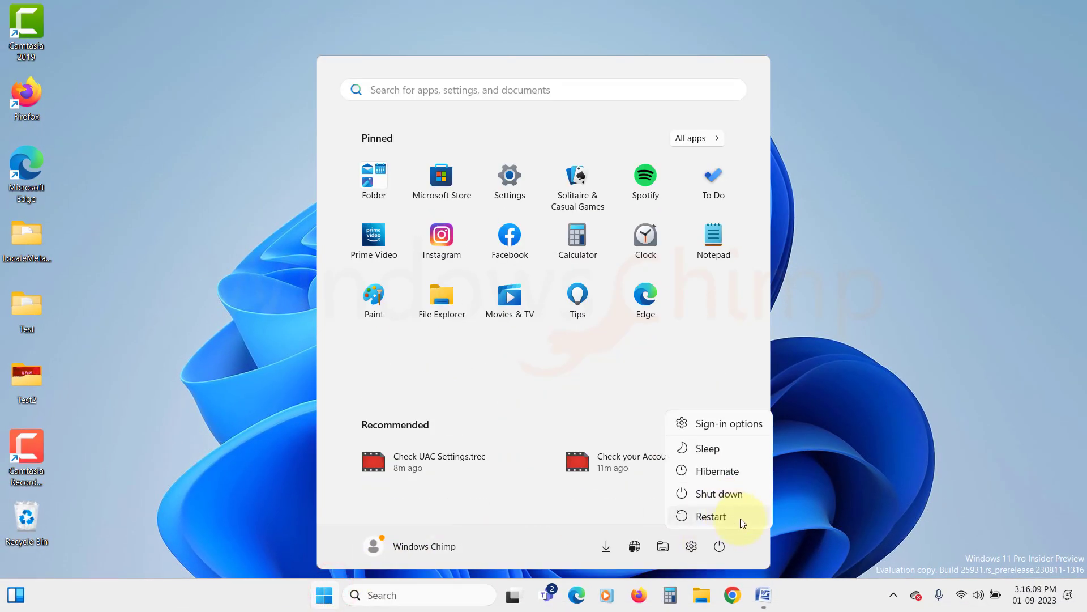
mouse_move(307, 308)
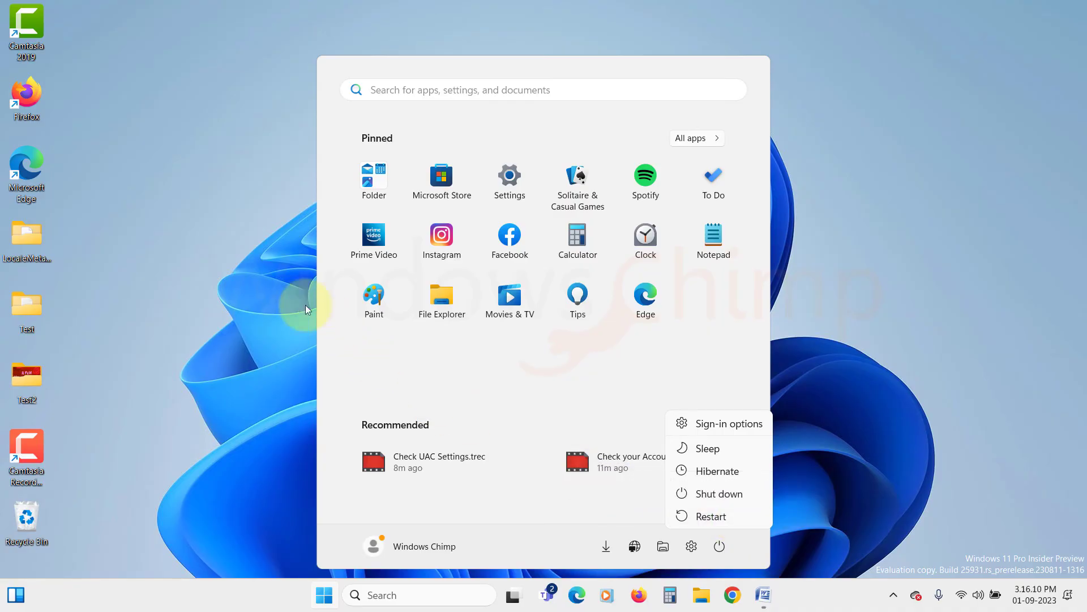